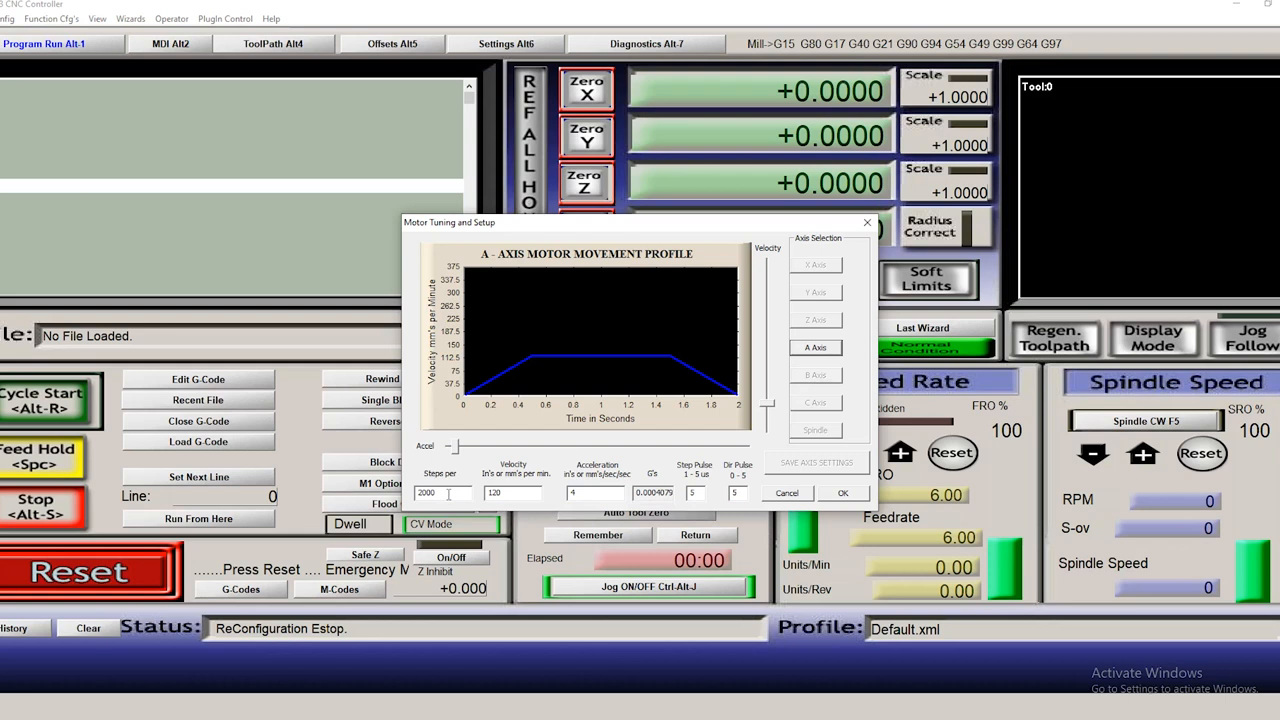
# - Set the A axis to 22.222 steps per unit and save the axis settings
pyautogui.tripleClick(428, 492)
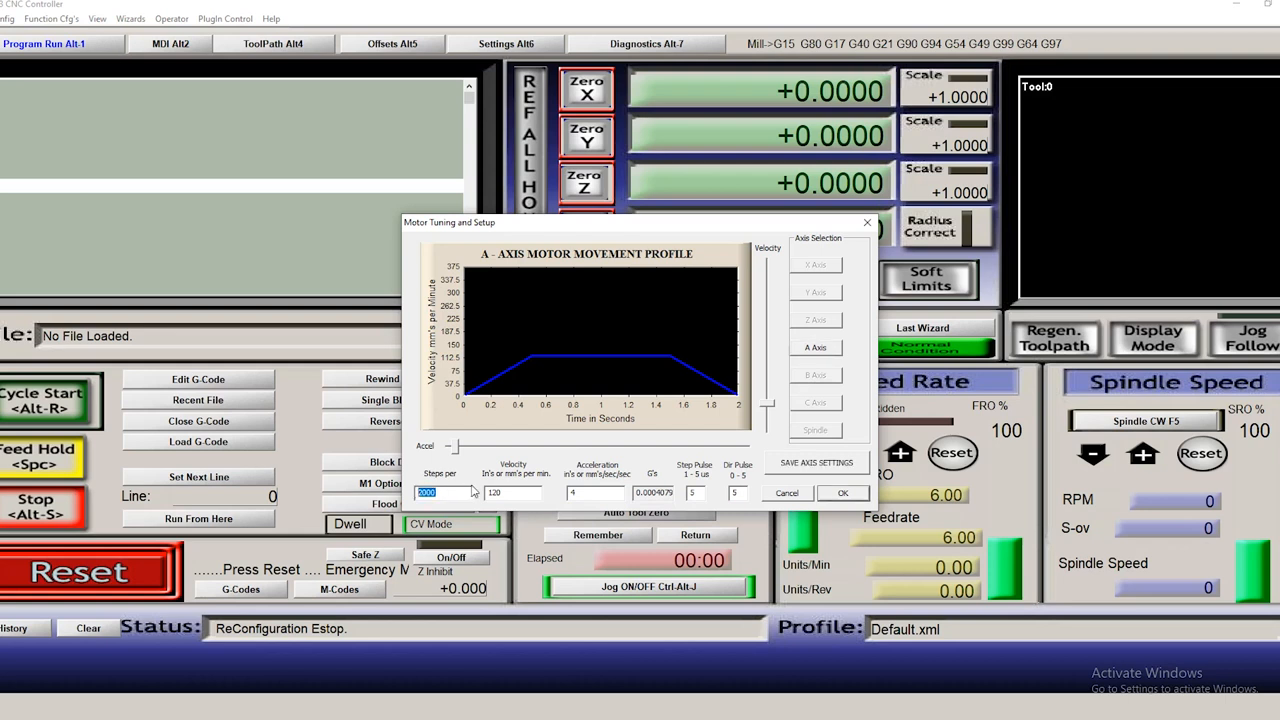
pyautogui.write('22.222')
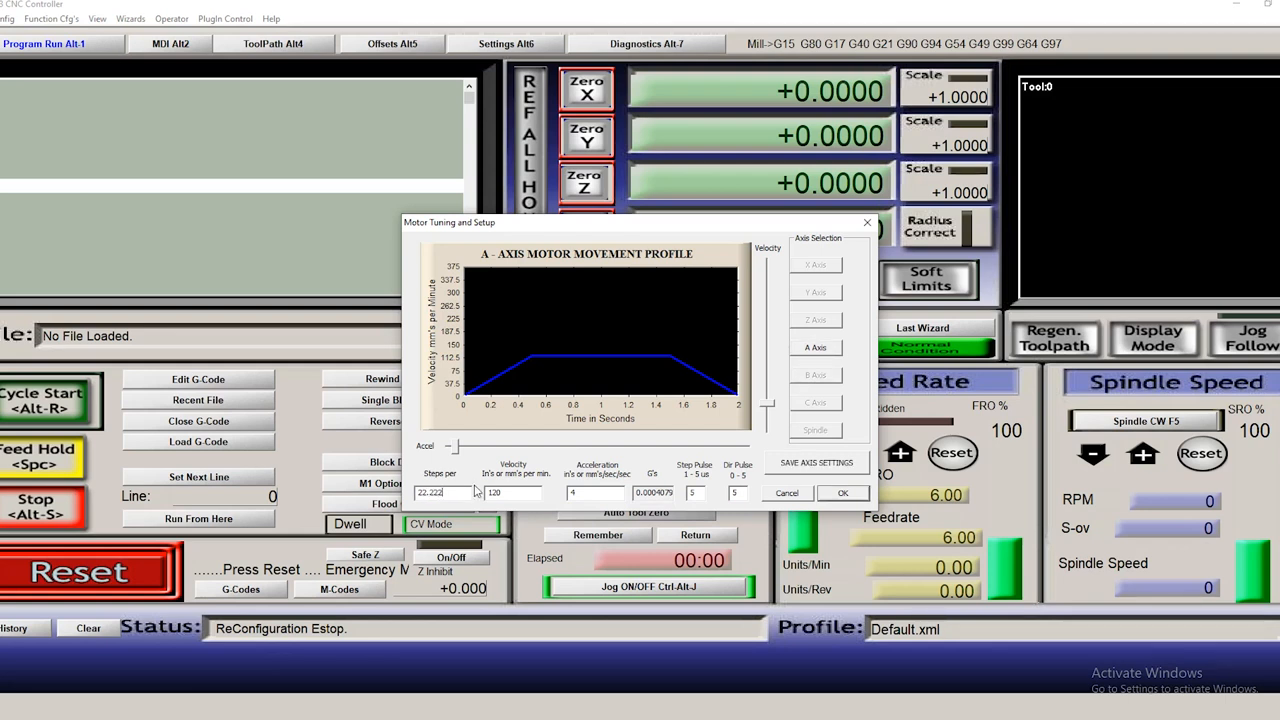
pyautogui.click(816, 462)
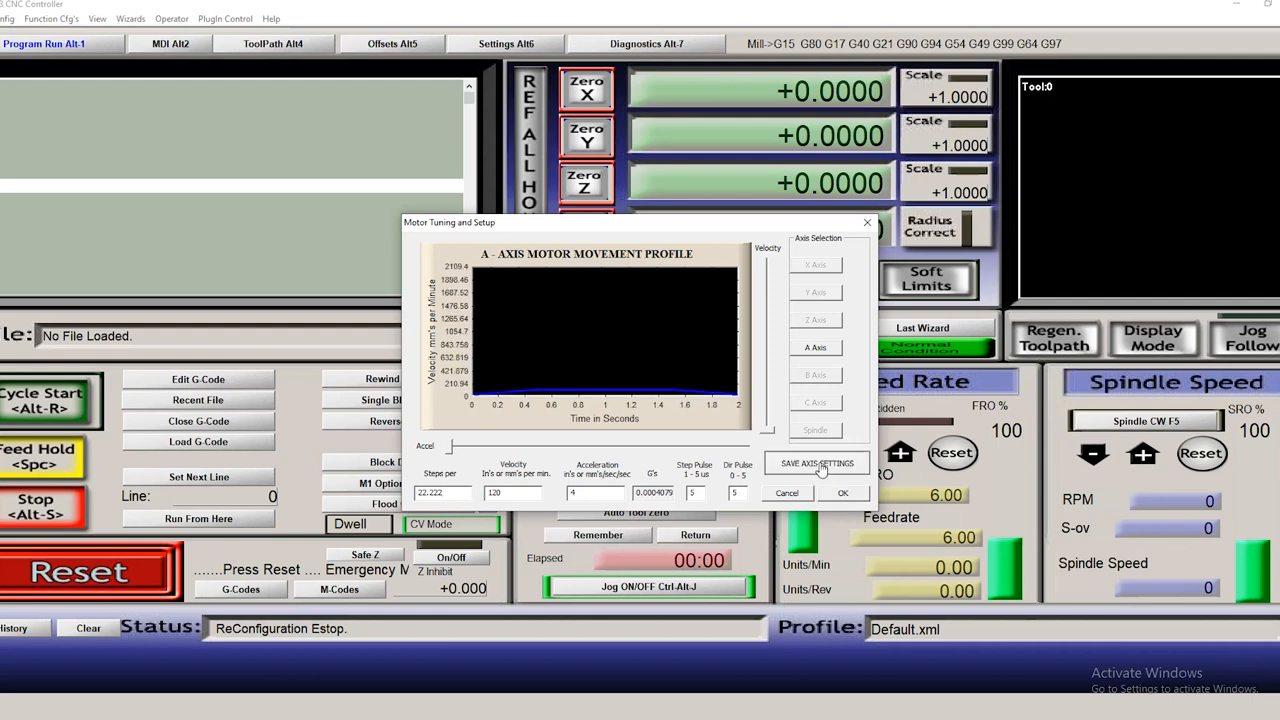
pyautogui.click(816, 464)
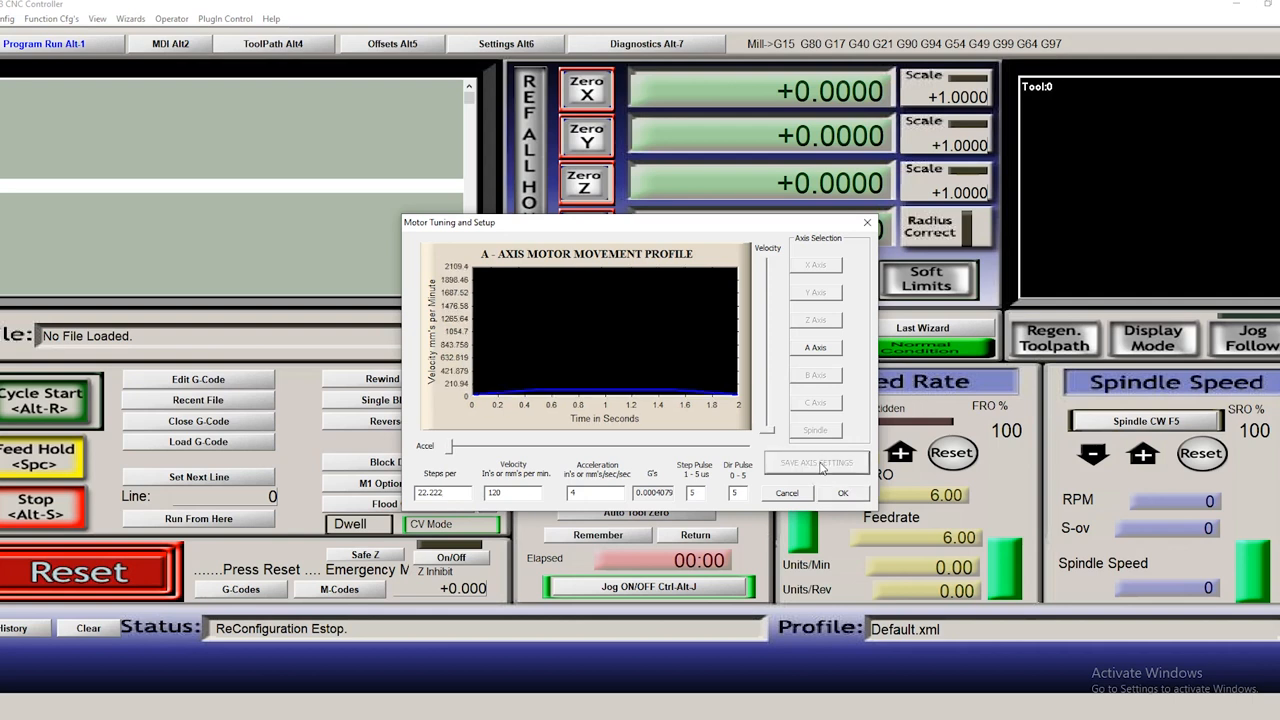
pyautogui.click(844, 492)
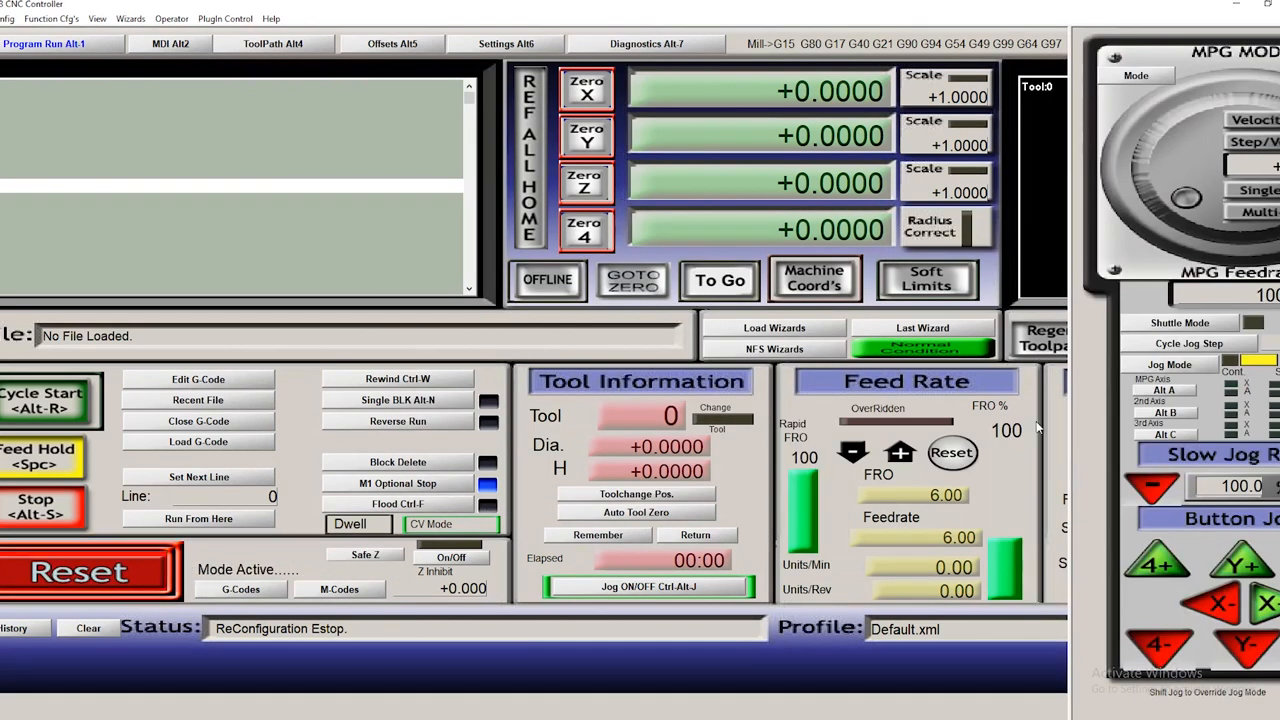